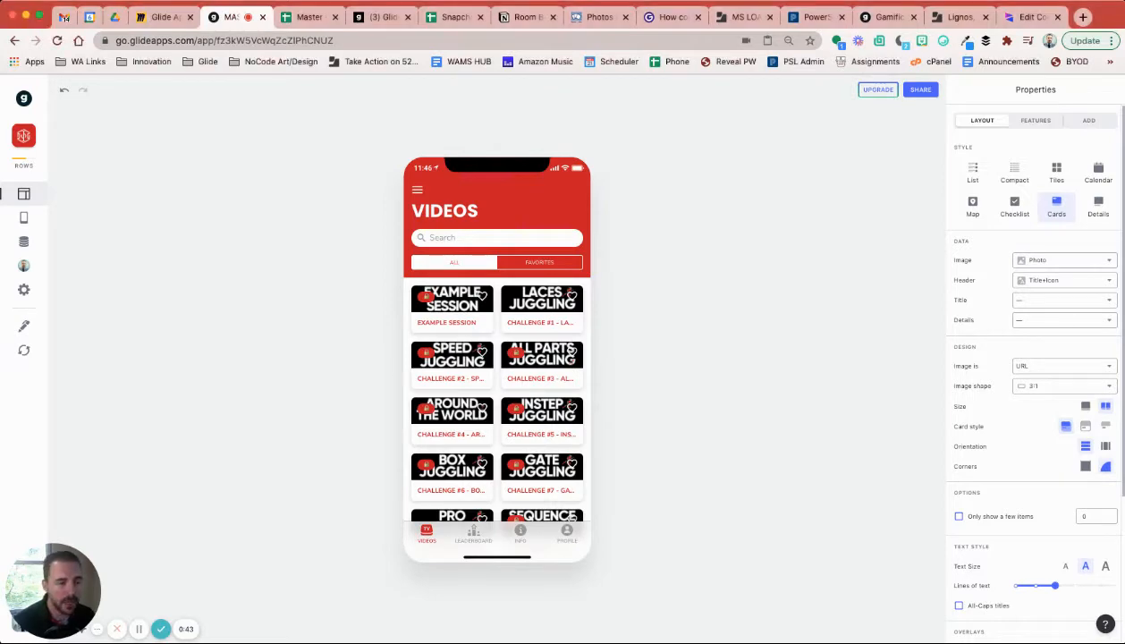
Step: Open the Workouts data table and scroll right to the Access, Locked Icon and Subscription Link columns
{"action": "left_click", "coordinate": [23, 242]}
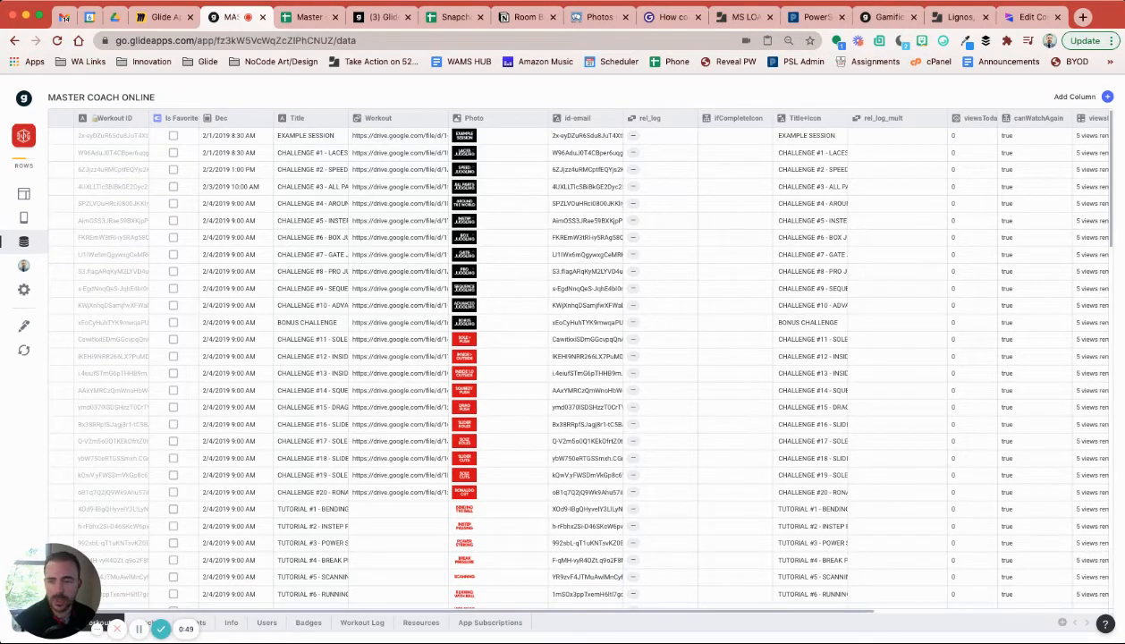
{"action": "scroll", "scroll_direction": "right", "scroll_amount": 3}
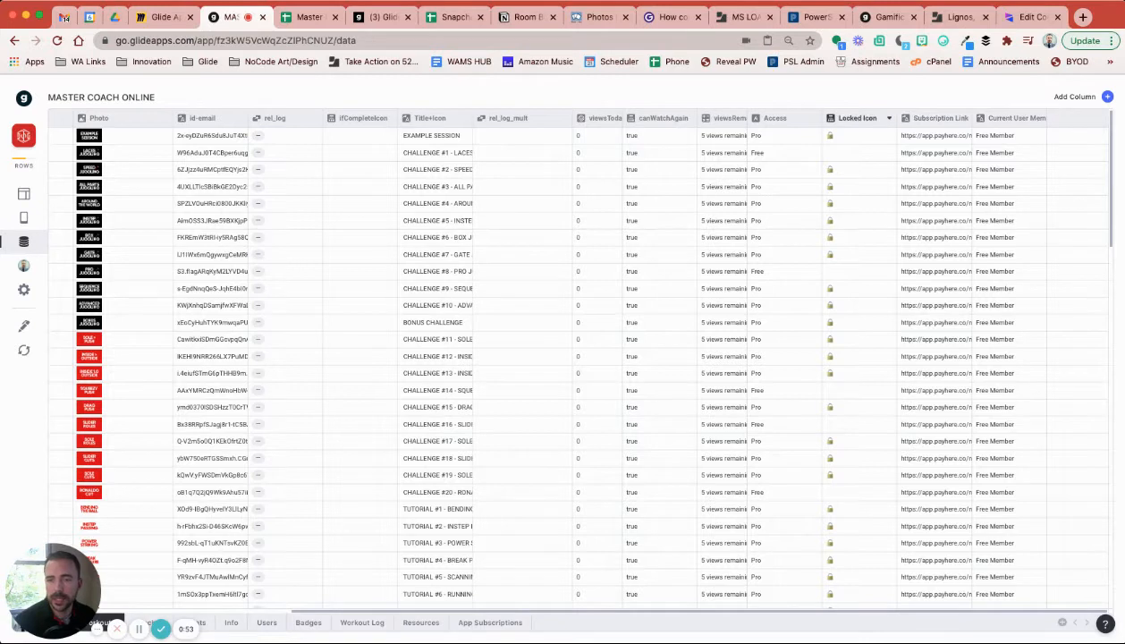
{"action": "left_click", "coordinate": [889, 117]}
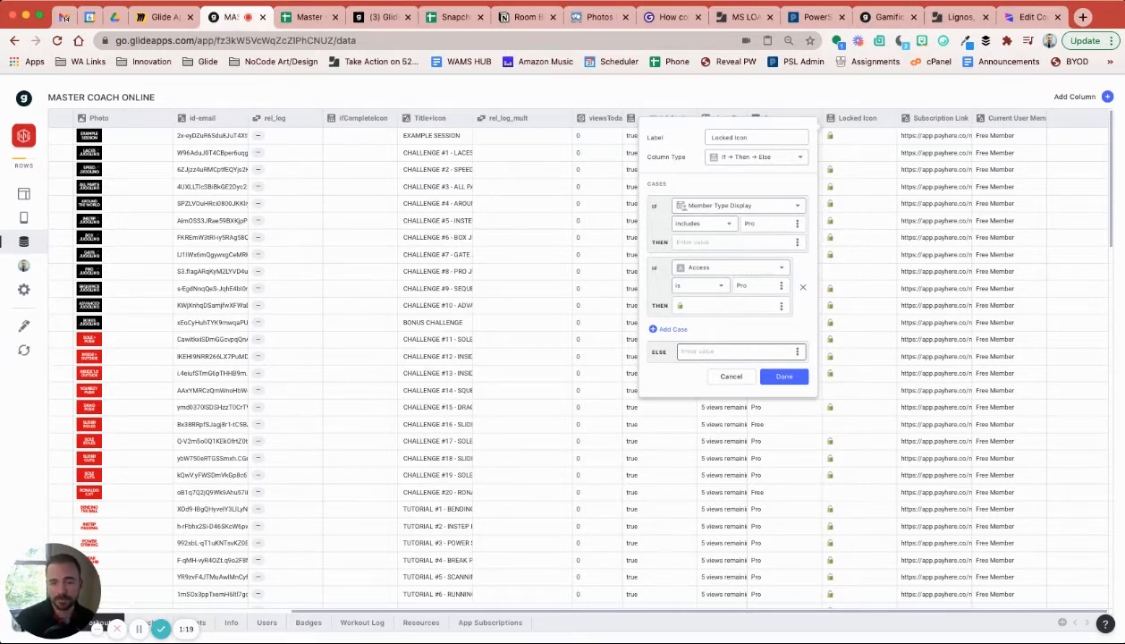
{"action": "left_click", "coordinate": [782, 376]}
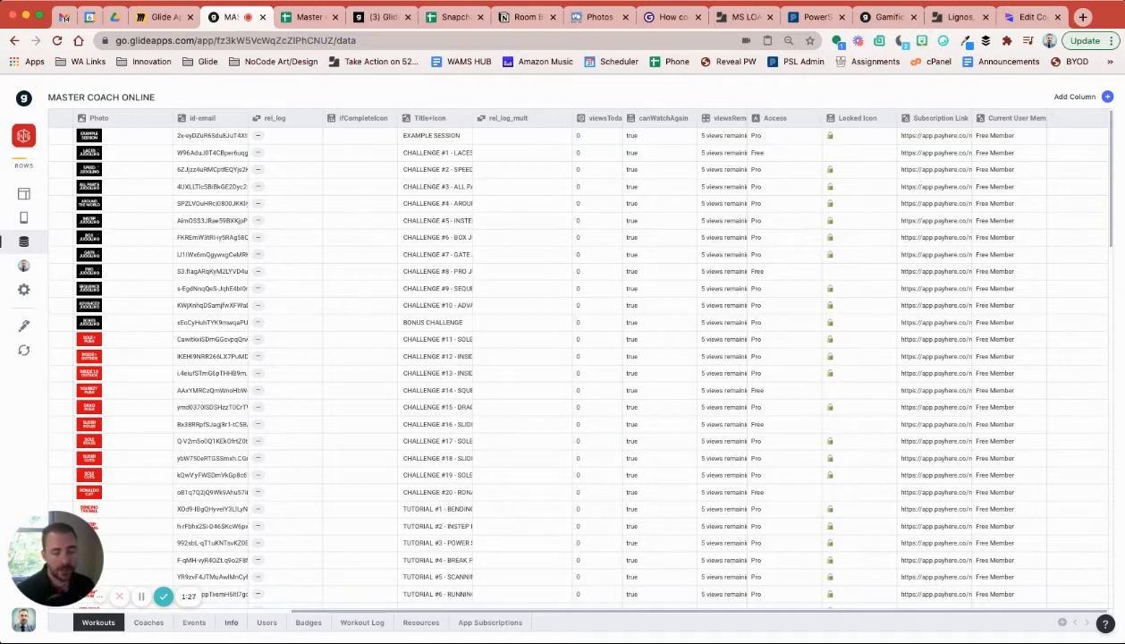
{"action": "left_click", "coordinate": [267, 622]}
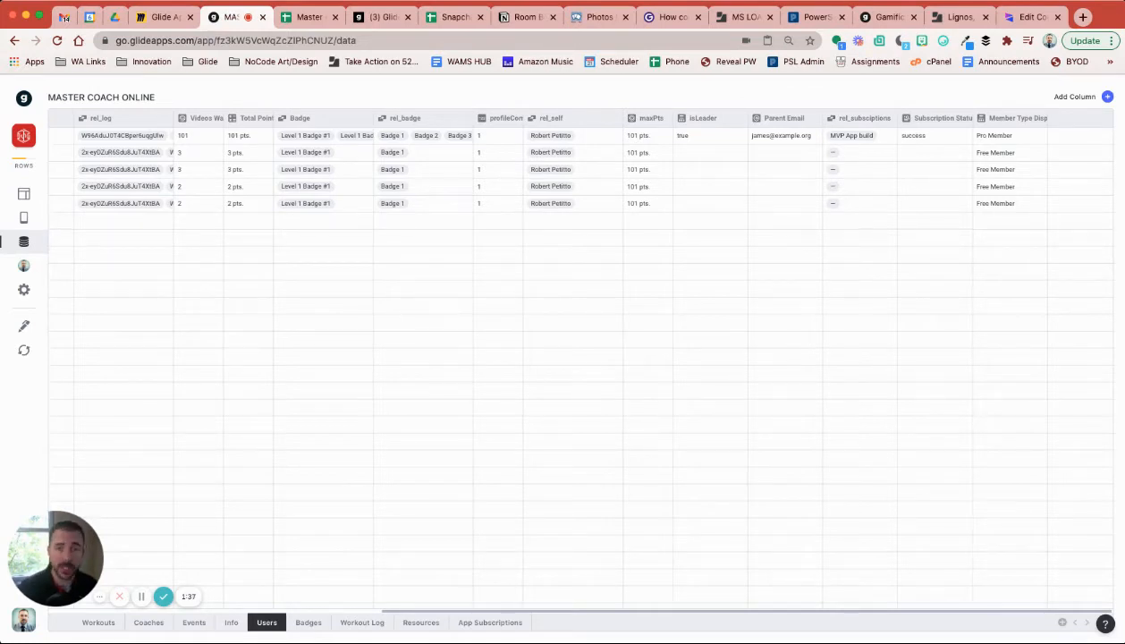
{"action": "left_click", "coordinate": [782, 135]}
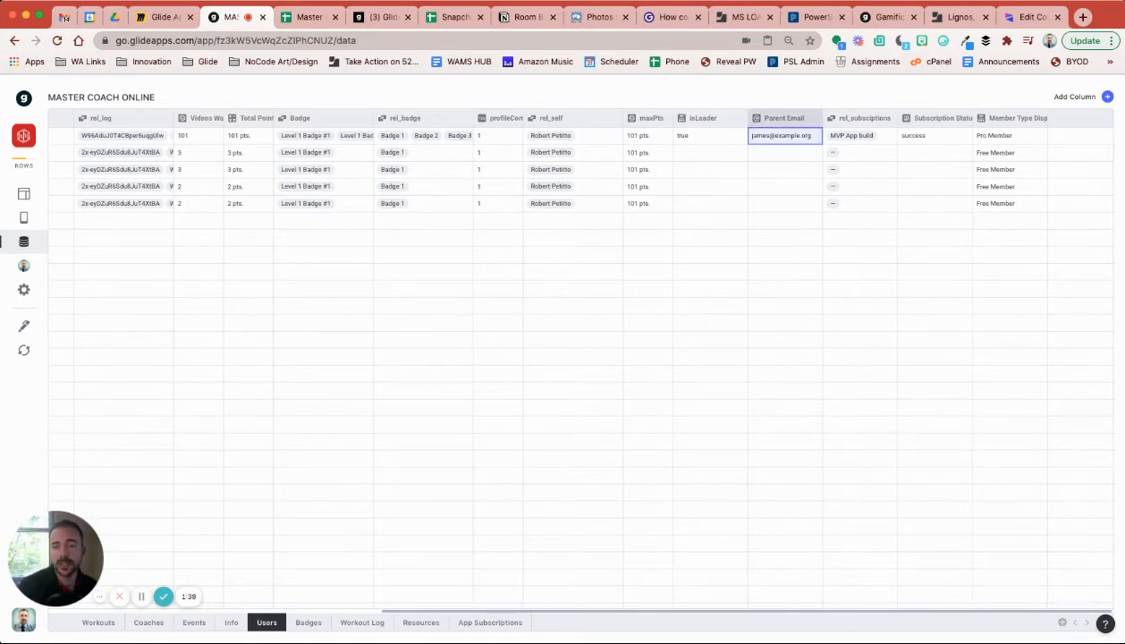
{"action": "left_click", "coordinate": [859, 135]}
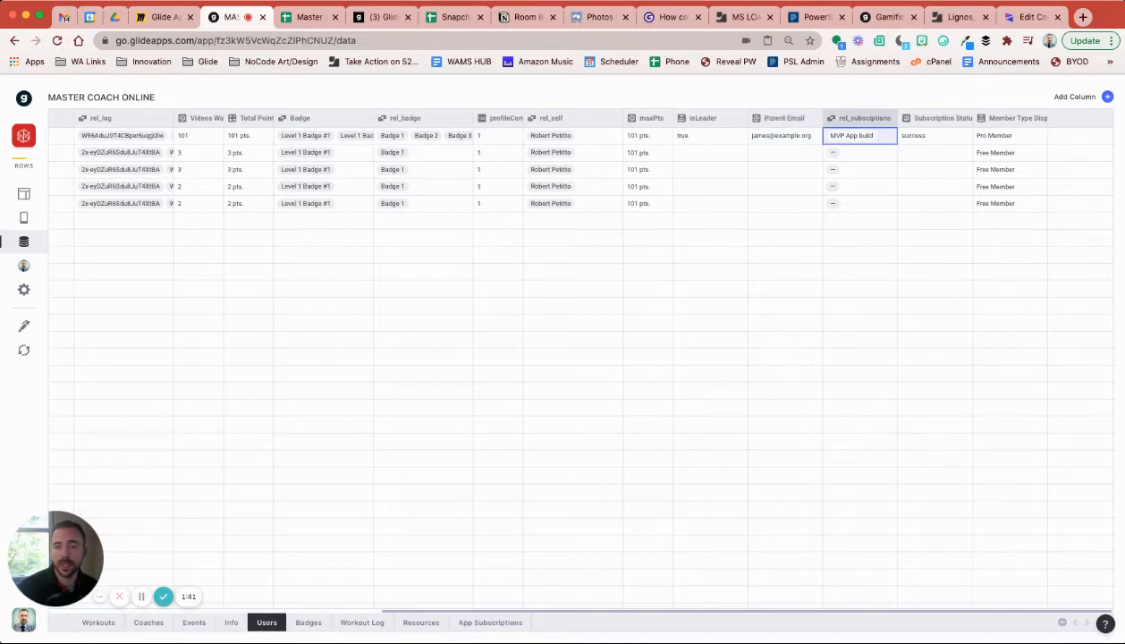
{"action": "left_click", "coordinate": [934, 135]}
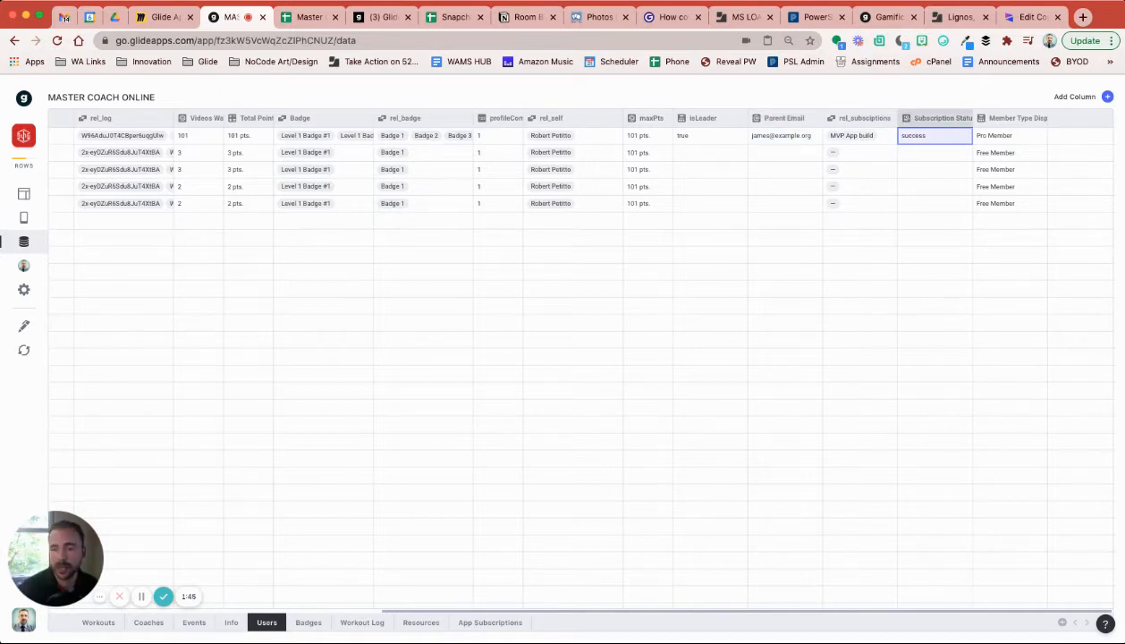
{"action": "left_click", "coordinate": [1009, 135]}
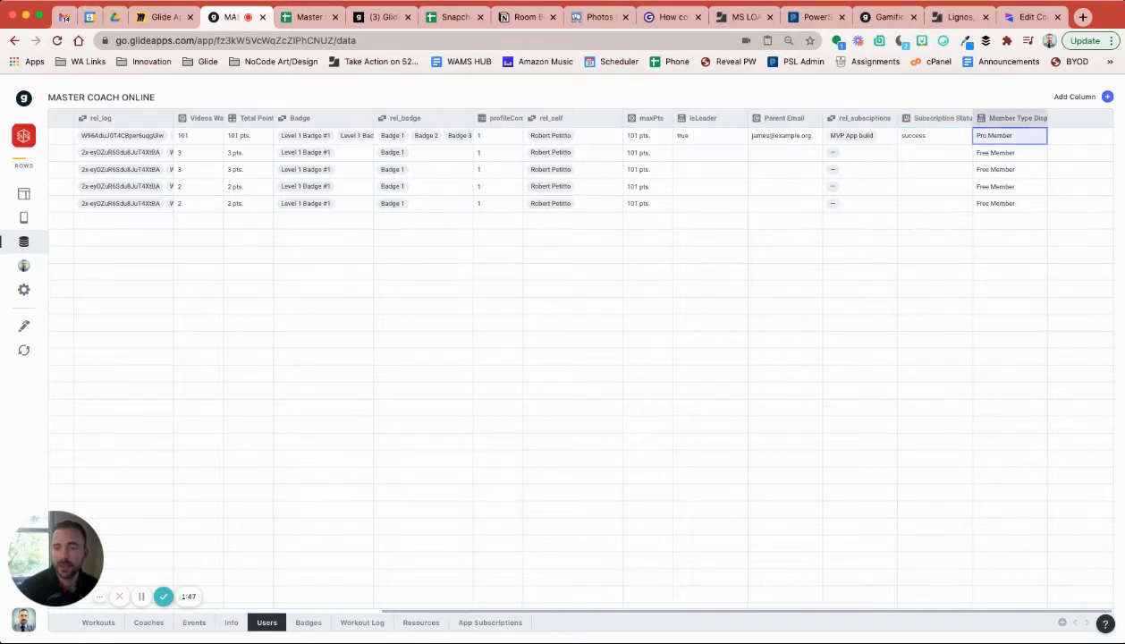
{"action": "left_click", "coordinate": [1009, 152]}
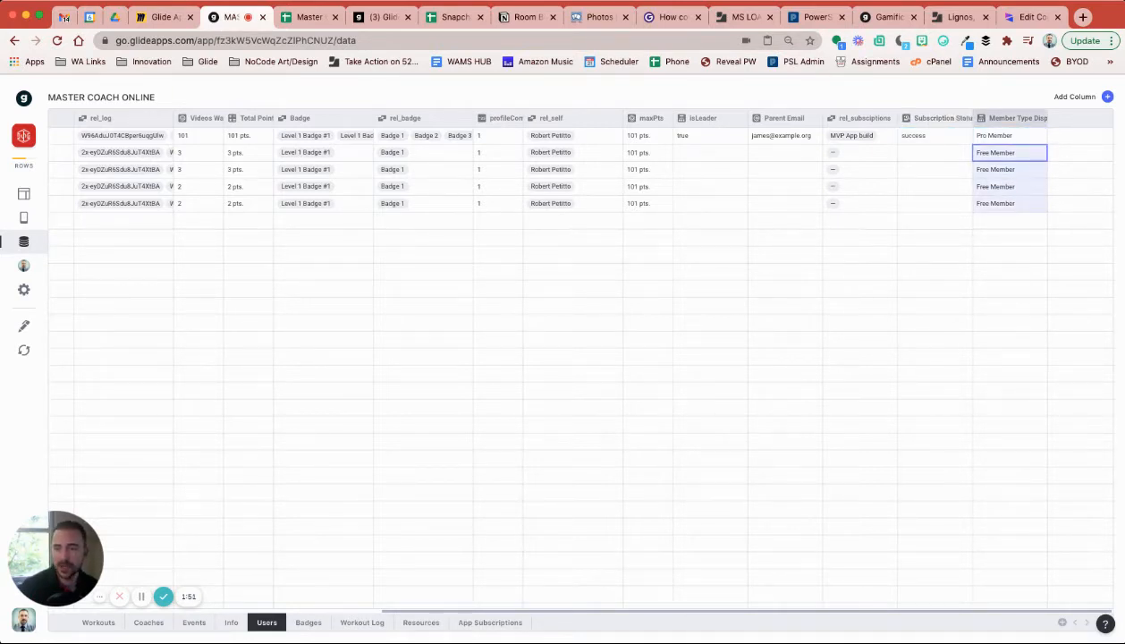
{"action": "left_click", "coordinate": [1009, 136]}
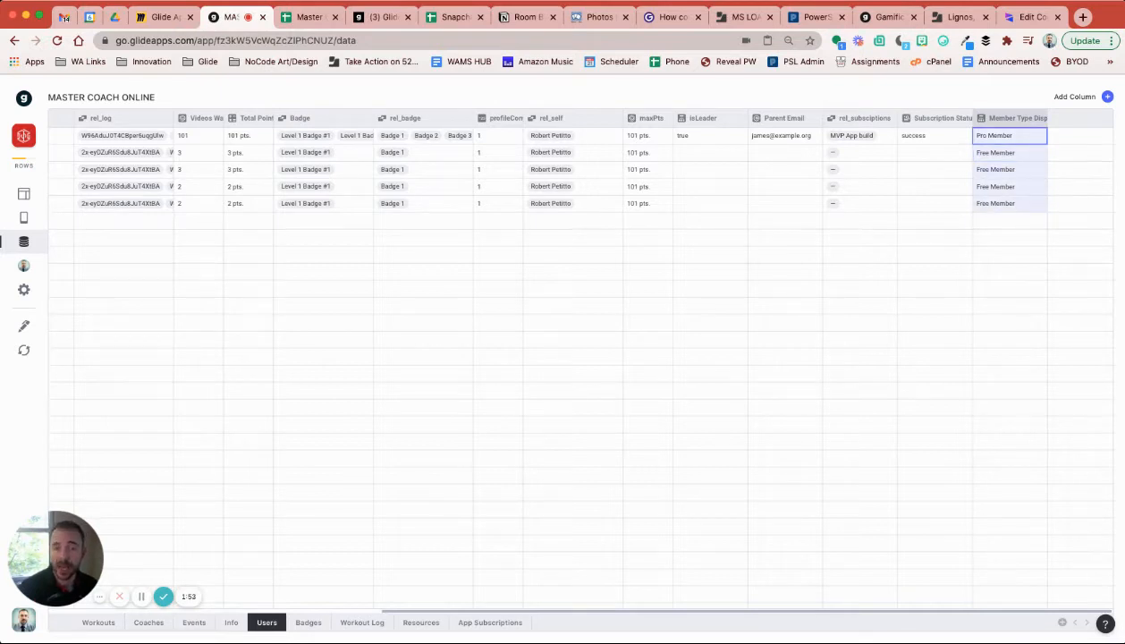
{"action": "mouse_move", "coordinate": [24, 193]}
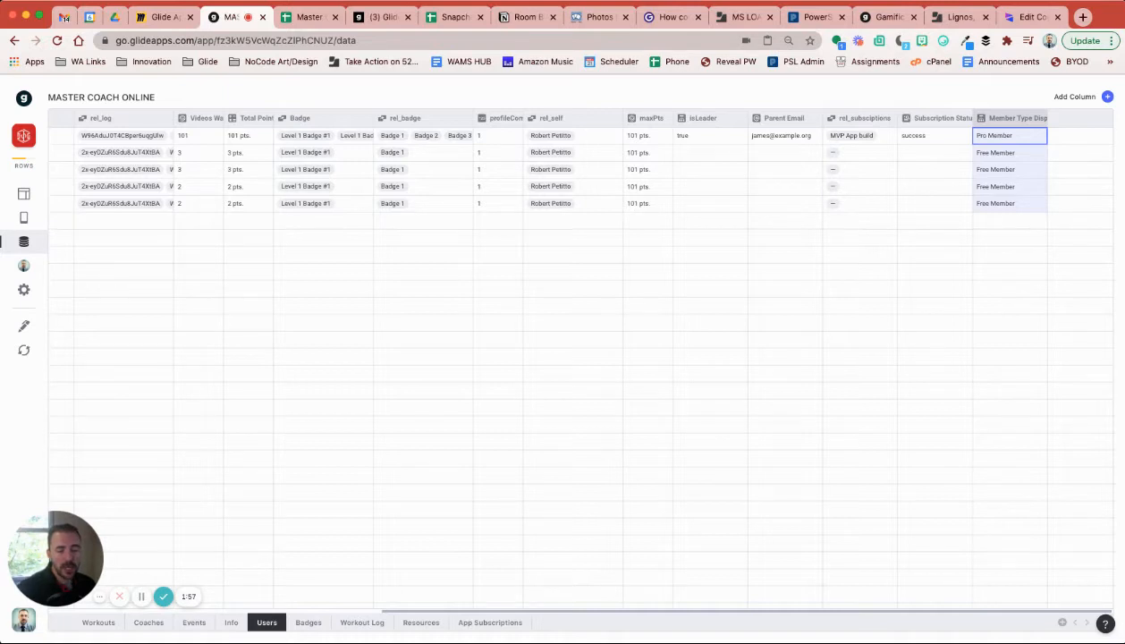
{"action": "left_click", "coordinate": [98, 621]}
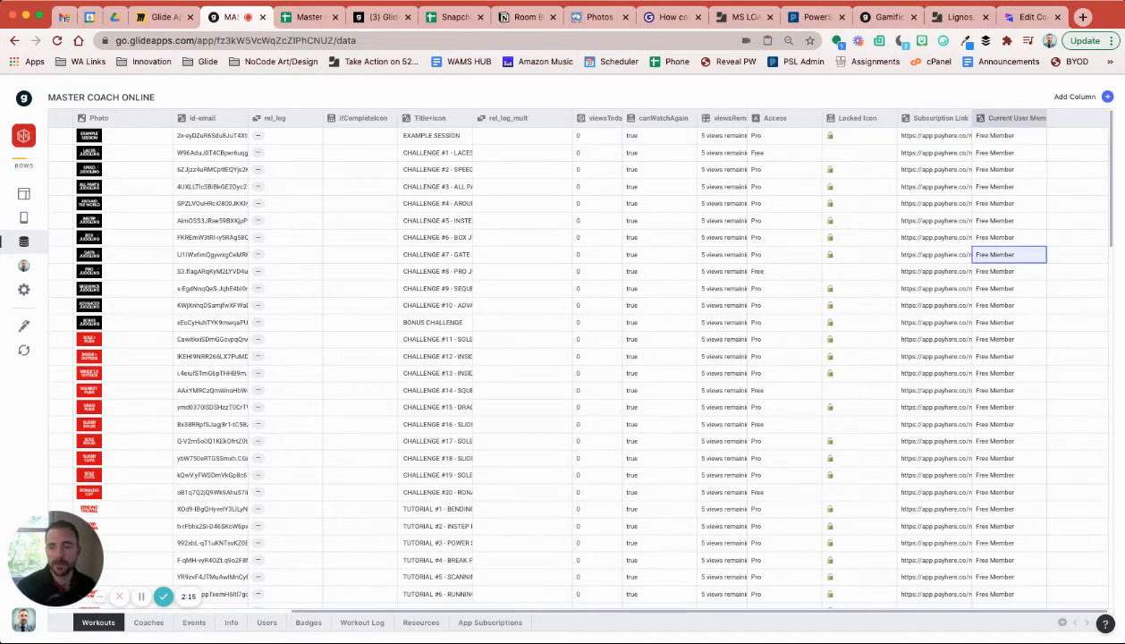
Step: Check the Current User Member cell, then go back to the Videos screen layout editor
{"action": "left_click", "coordinate": [1009, 135]}
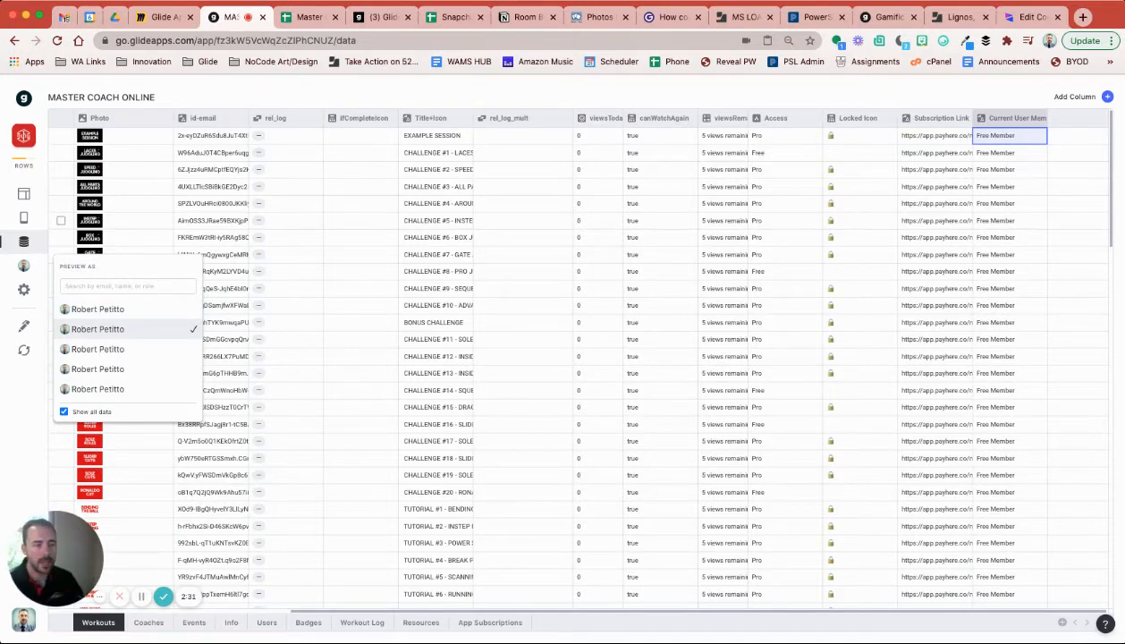
{"action": "mouse_move", "coordinate": [23, 193]}
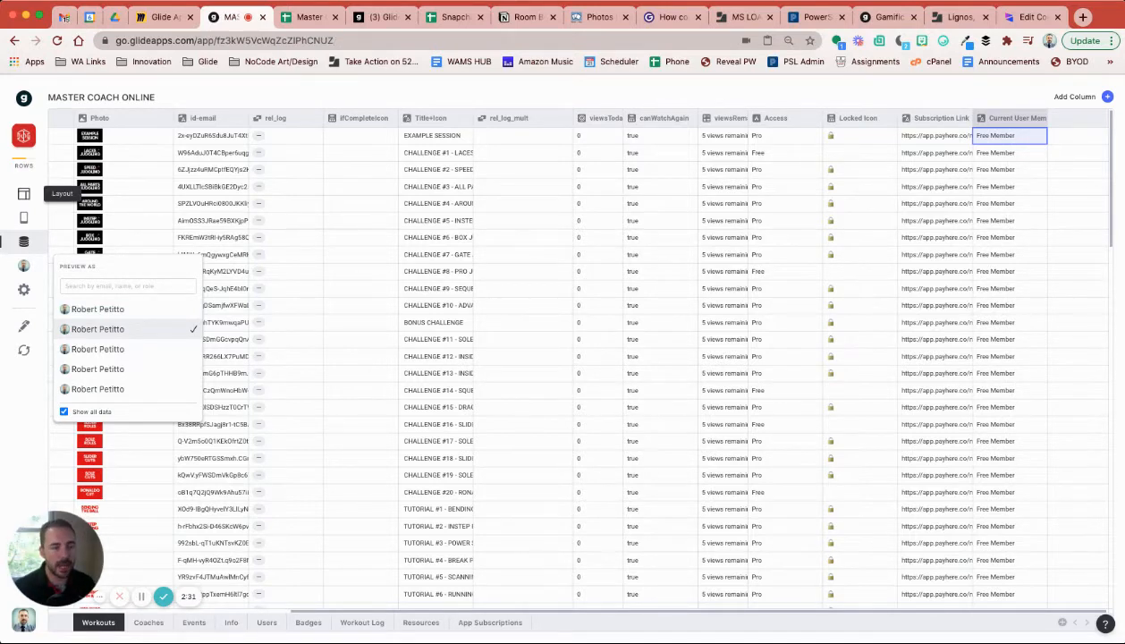
{"action": "left_click", "coordinate": [25, 194]}
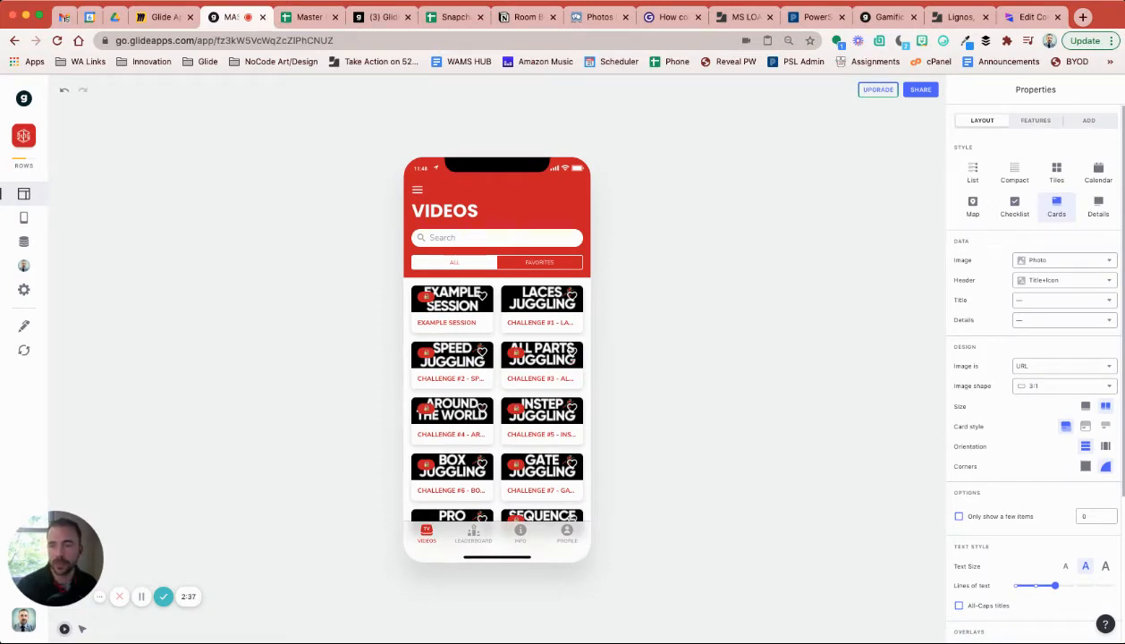
{"action": "left_click", "coordinate": [1035, 120]}
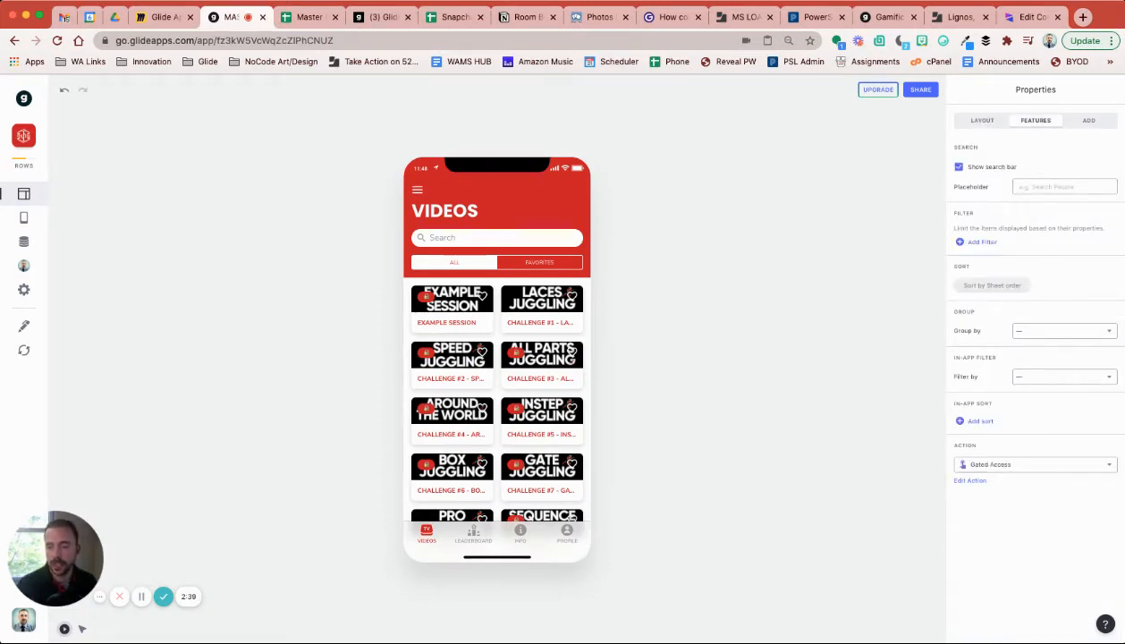
{"action": "left_click", "coordinate": [970, 480]}
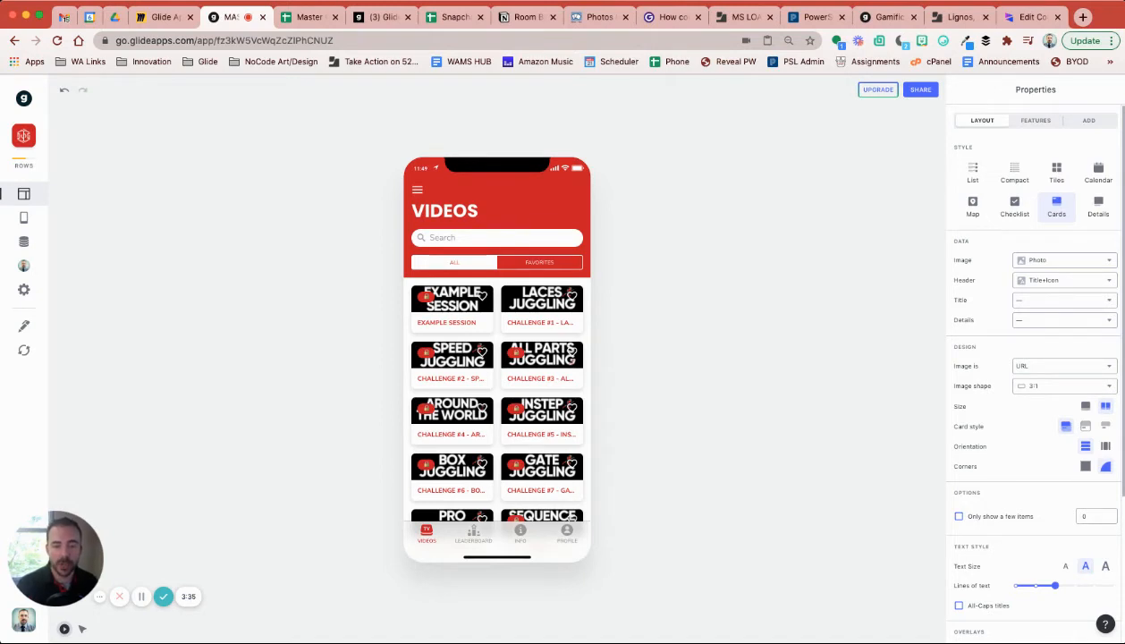
{"action": "left_click", "coordinate": [541, 304]}
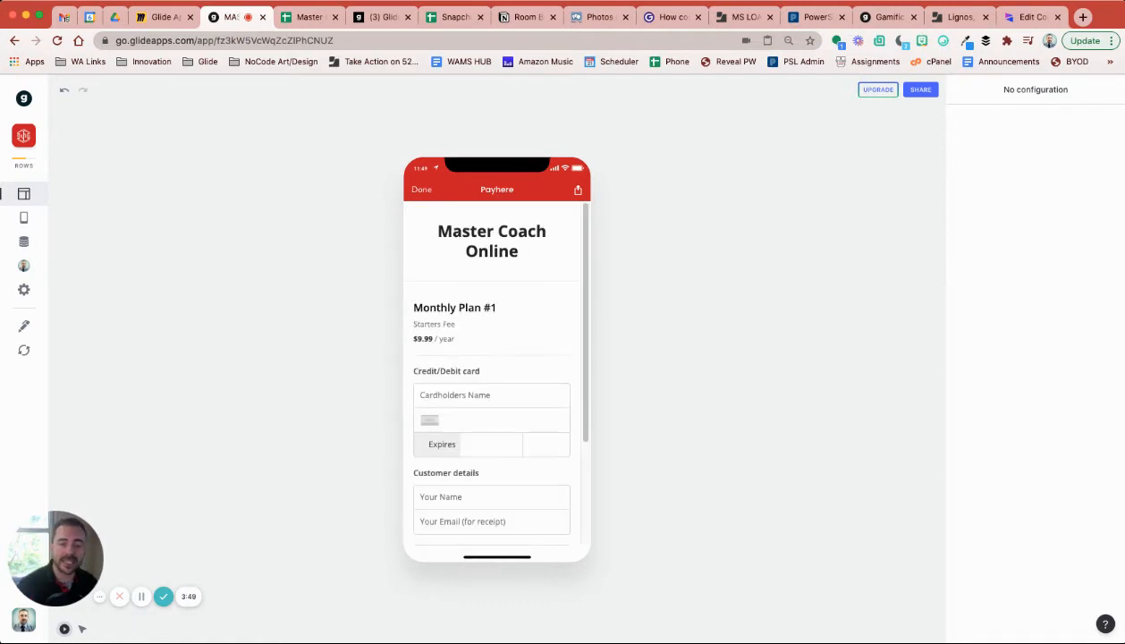
{"action": "scroll", "scroll_direction": "down", "scroll_amount": 3}
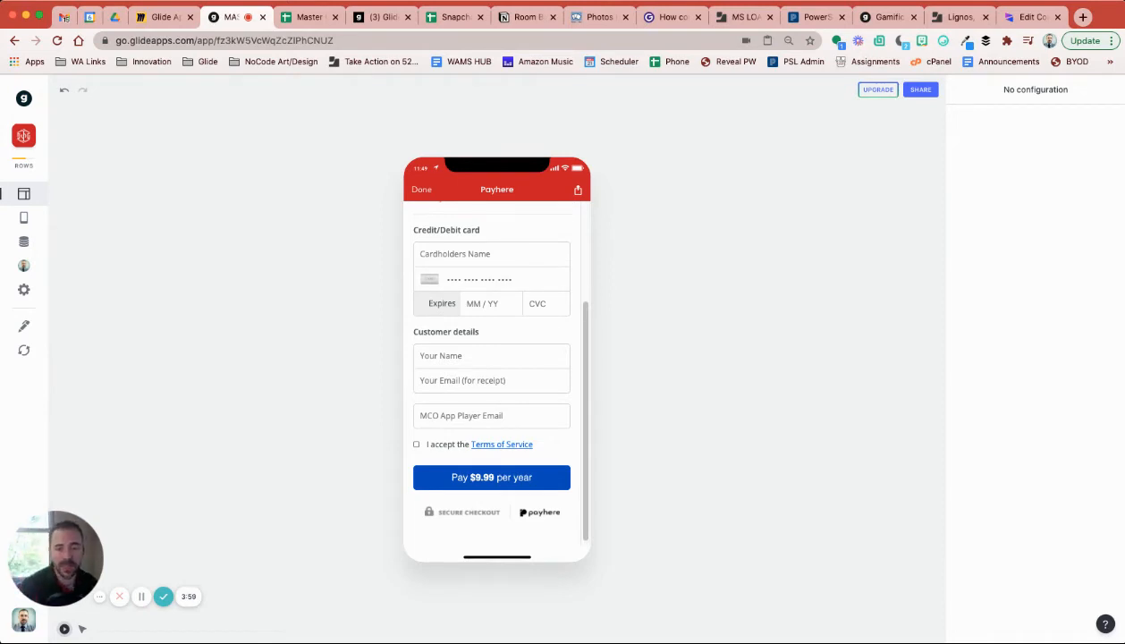
{"action": "scroll", "scroll_direction": "up", "scroll_amount": 3}
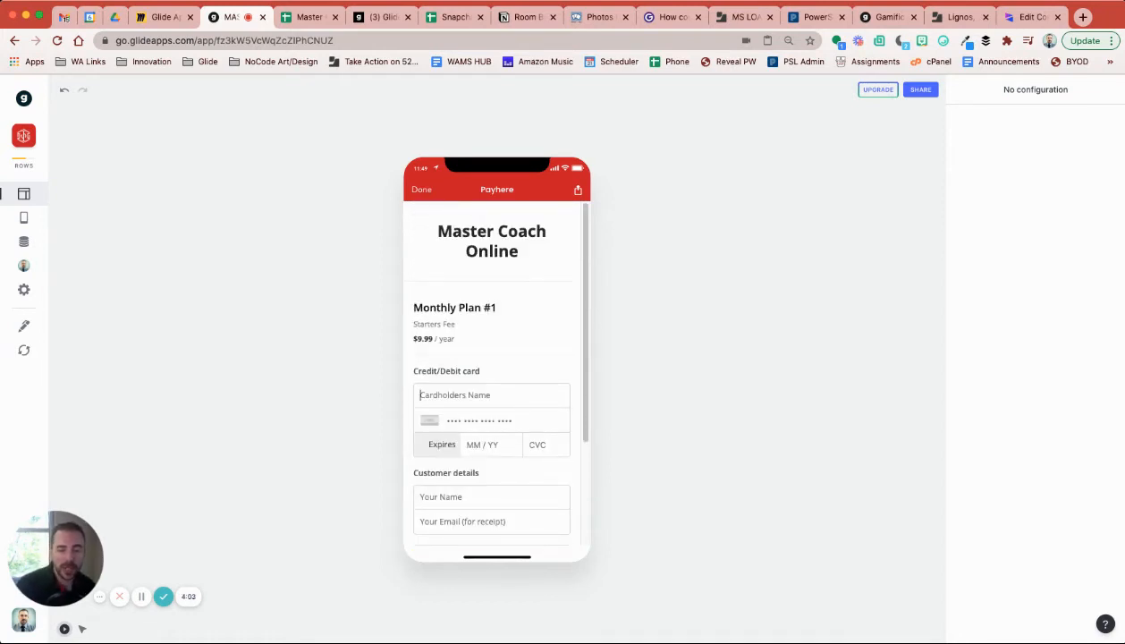
{"action": "scroll", "scroll_direction": "down", "scroll_amount": 3}
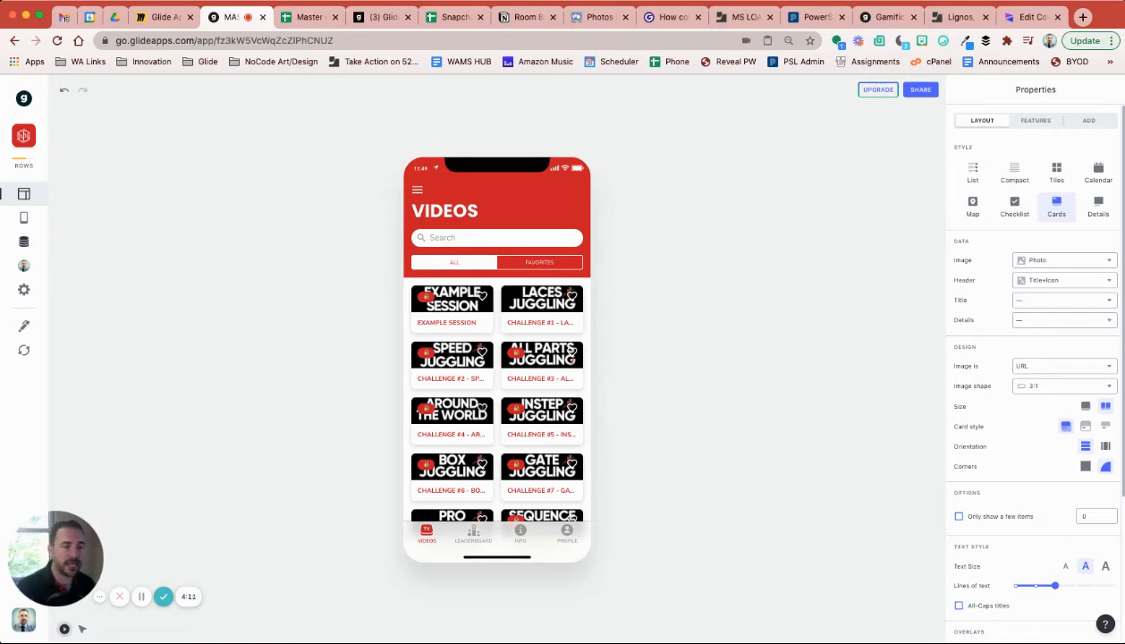
Step: Open the App Subscriptions table and inspect the successful row's Parent Email and Status values
{"action": "left_click", "coordinate": [24, 242]}
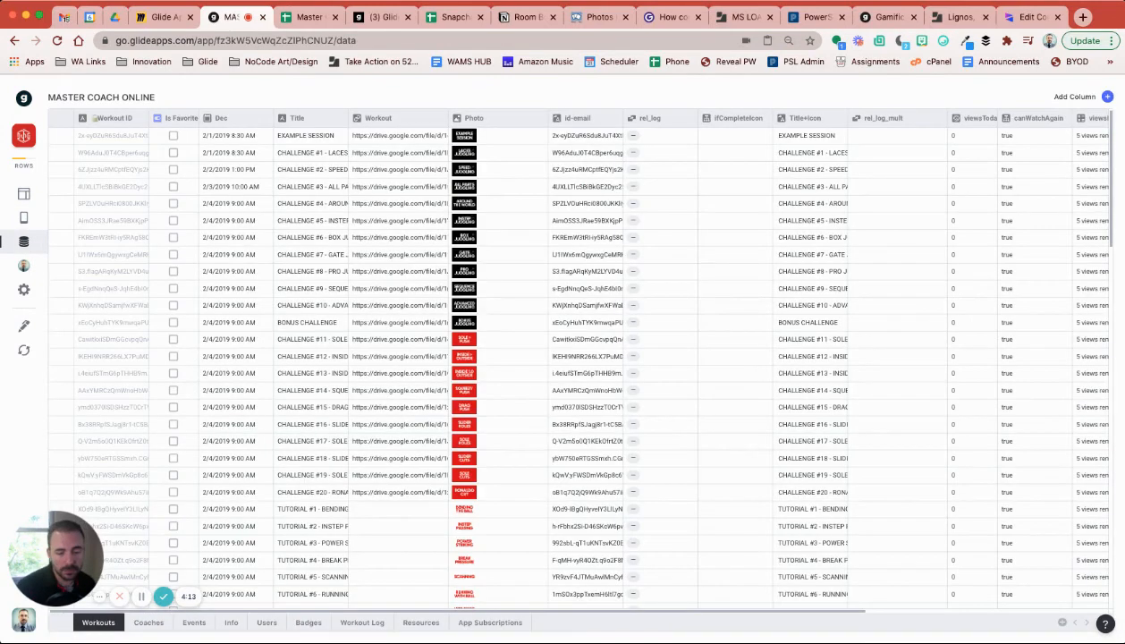
{"action": "left_click", "coordinate": [489, 623]}
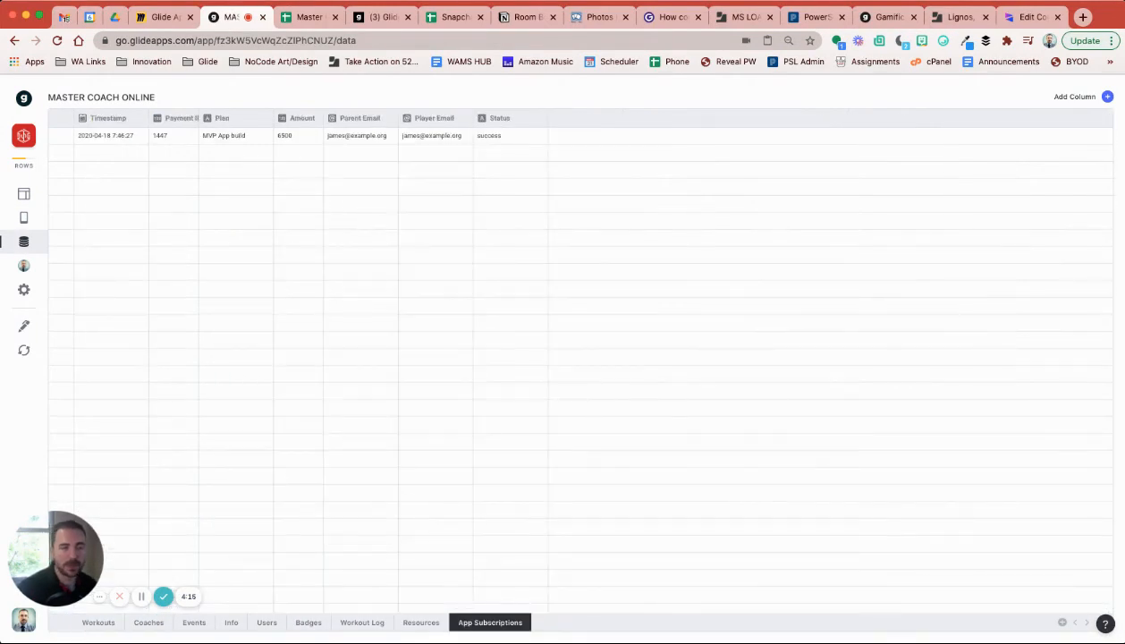
{"action": "left_click", "coordinate": [361, 136]}
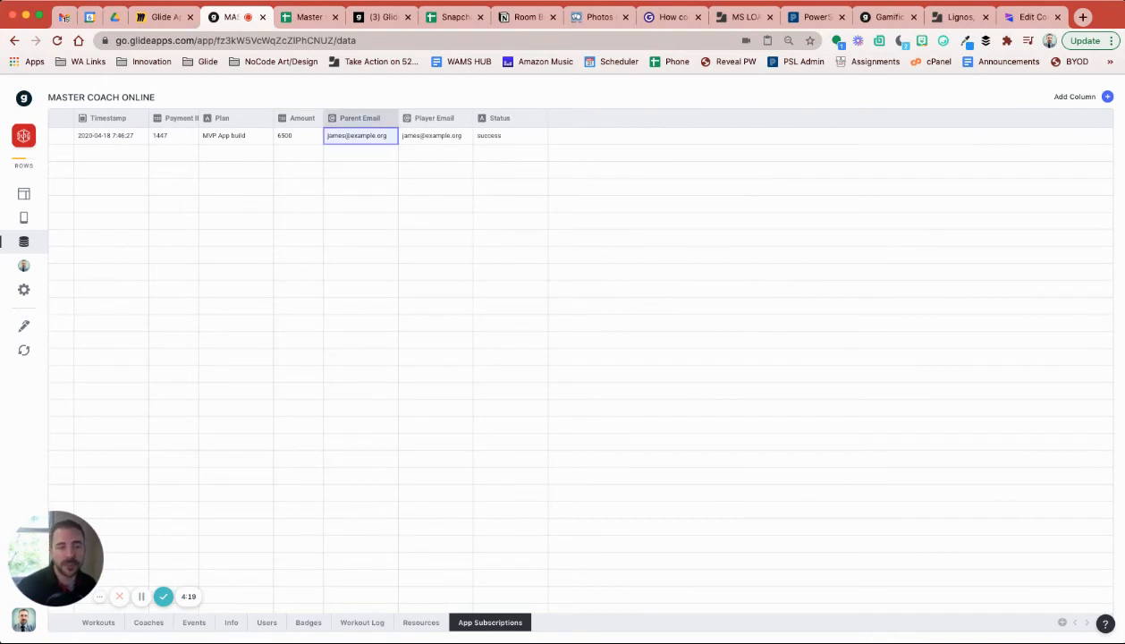
{"action": "left_click", "coordinate": [510, 135]}
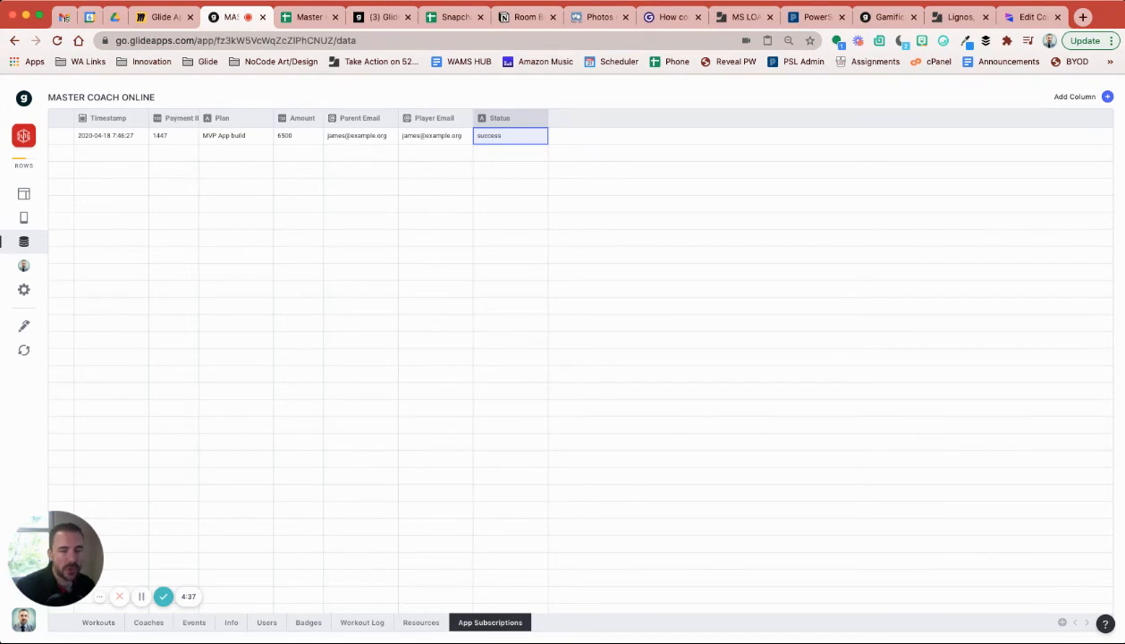
{"action": "mouse_move", "coordinate": [25, 194]}
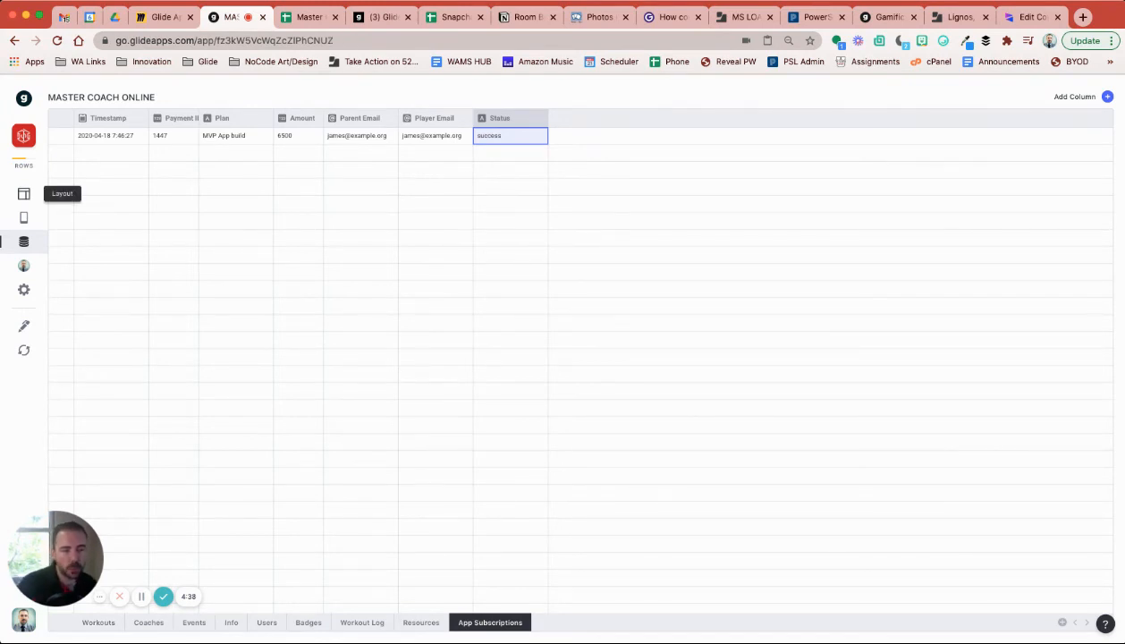
Step: Preview the Videos screen as another user and back, then reopen the Workouts table
{"action": "left_click", "coordinate": [23, 193]}
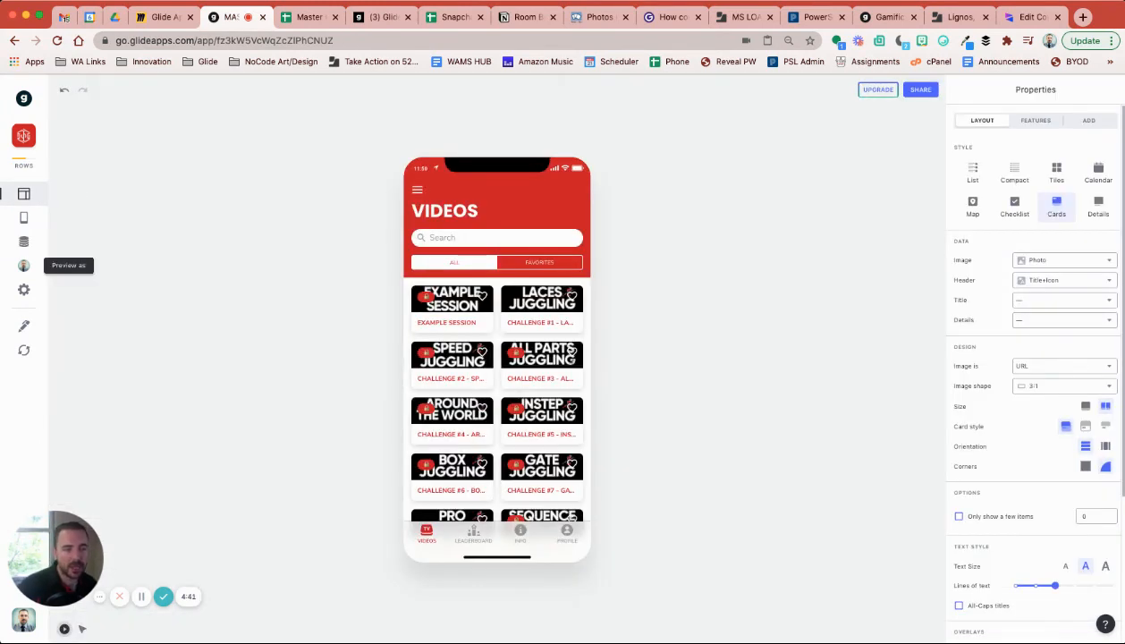
{"action": "left_click", "coordinate": [24, 266]}
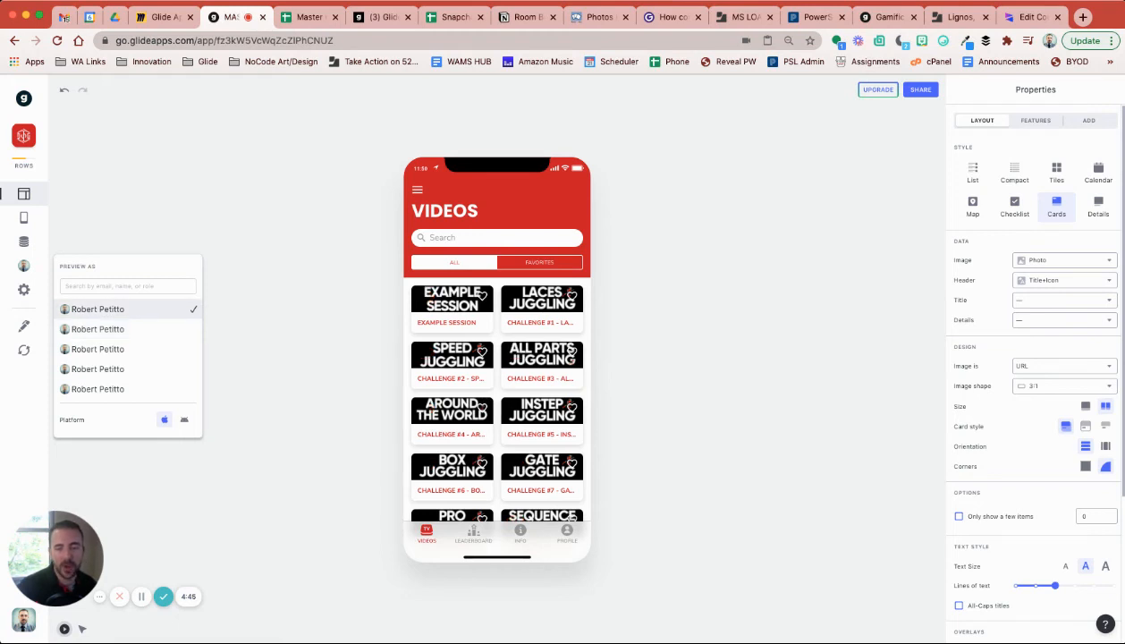
{"action": "left_click", "coordinate": [451, 303]}
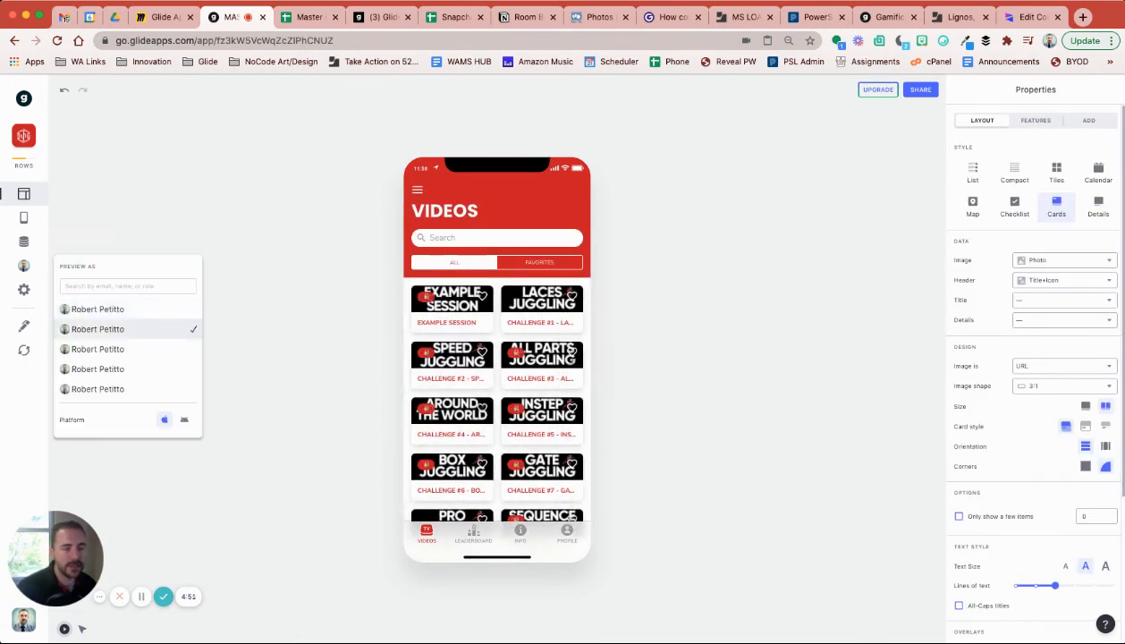
{"action": "left_click", "coordinate": [98, 308]}
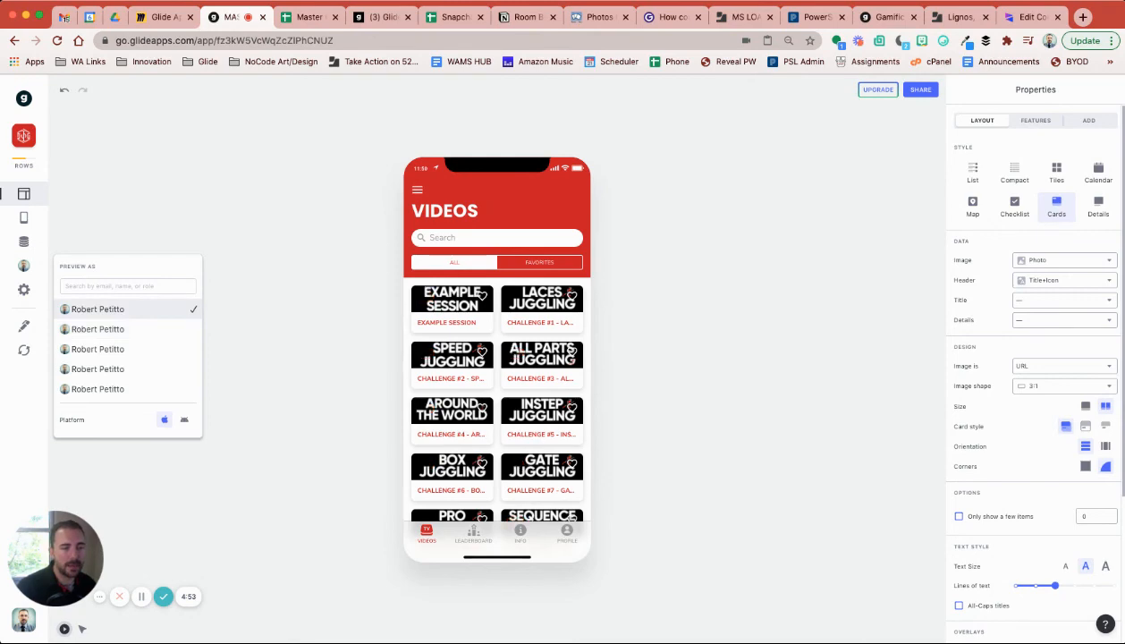
{"action": "left_click", "coordinate": [23, 241]}
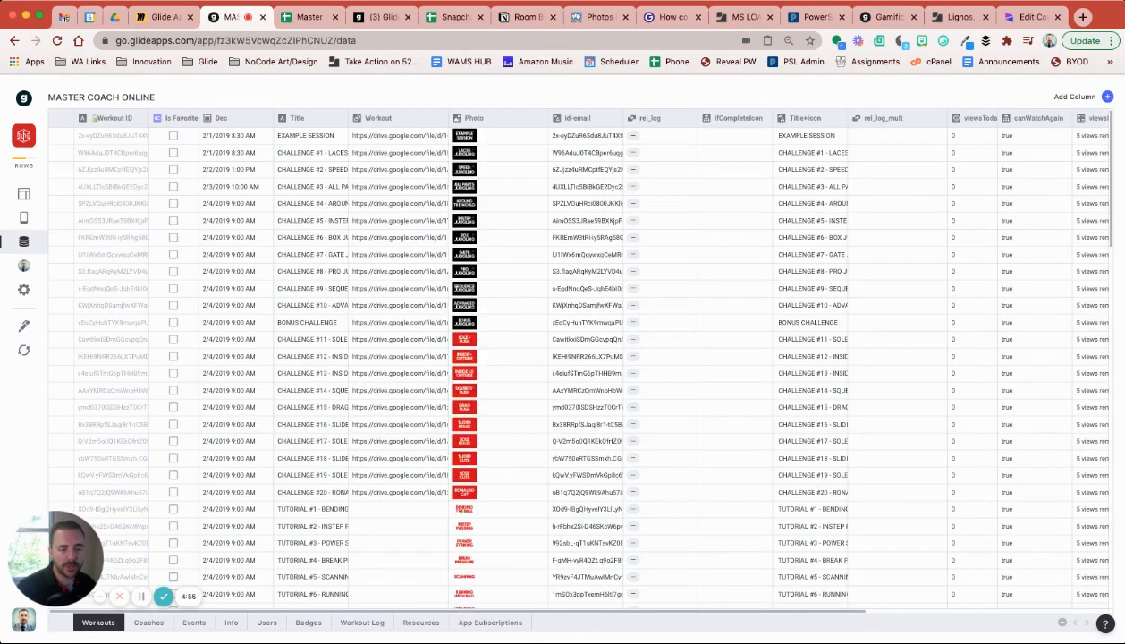
Step: Retype the App Subscriptions row's Status as 'canceled'
{"action": "left_click", "coordinate": [489, 622]}
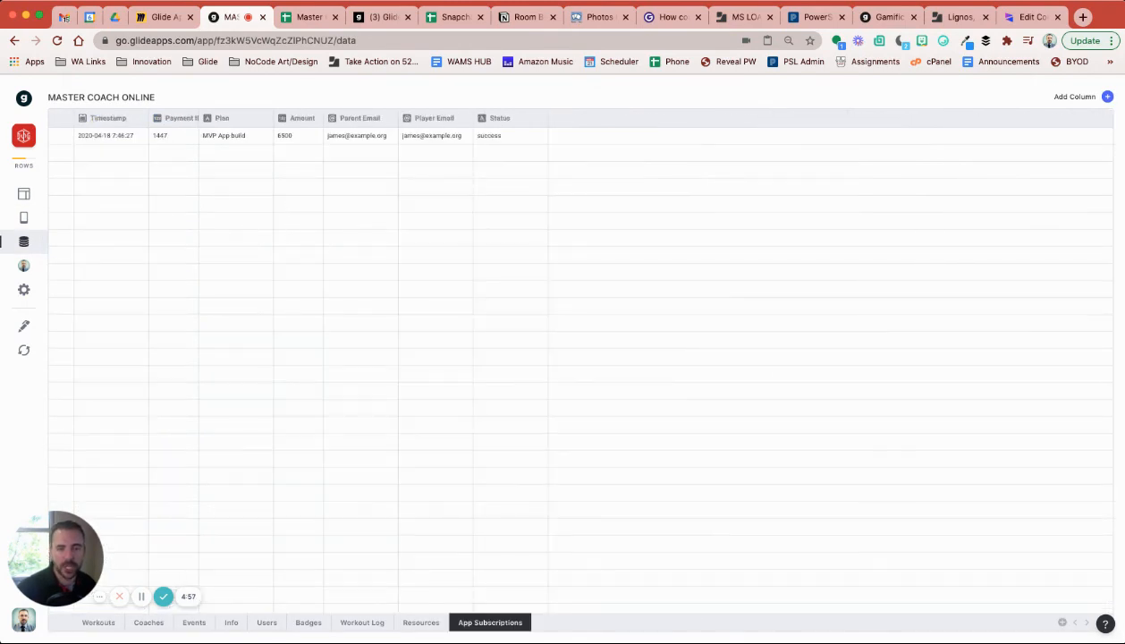
{"action": "double_click", "coordinate": [489, 135]}
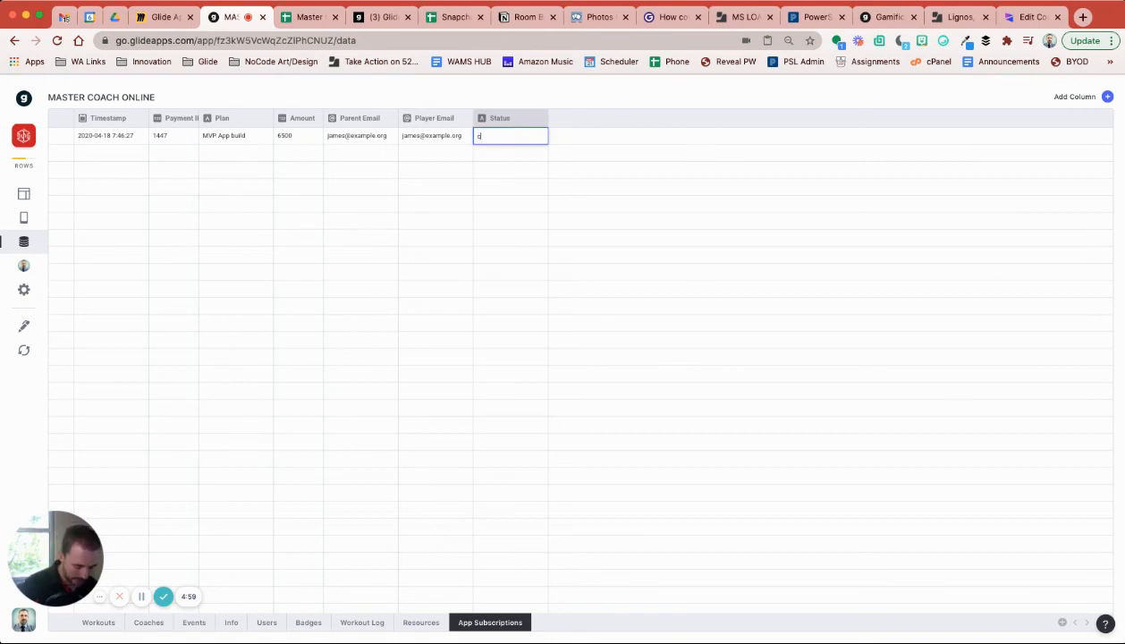
{"action": "type", "text": "canceled"}
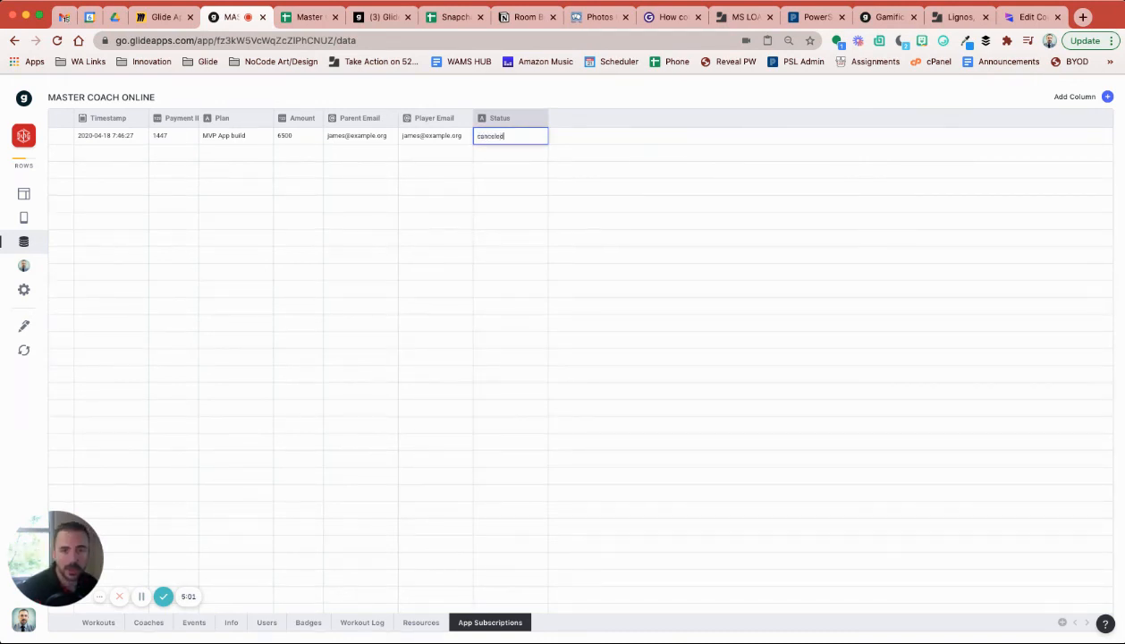